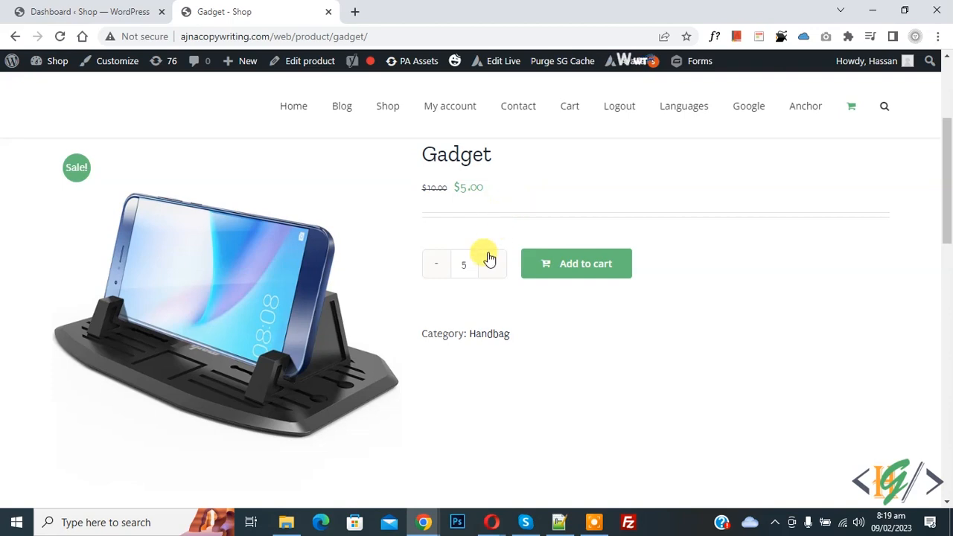
mouse_move(477, 229)
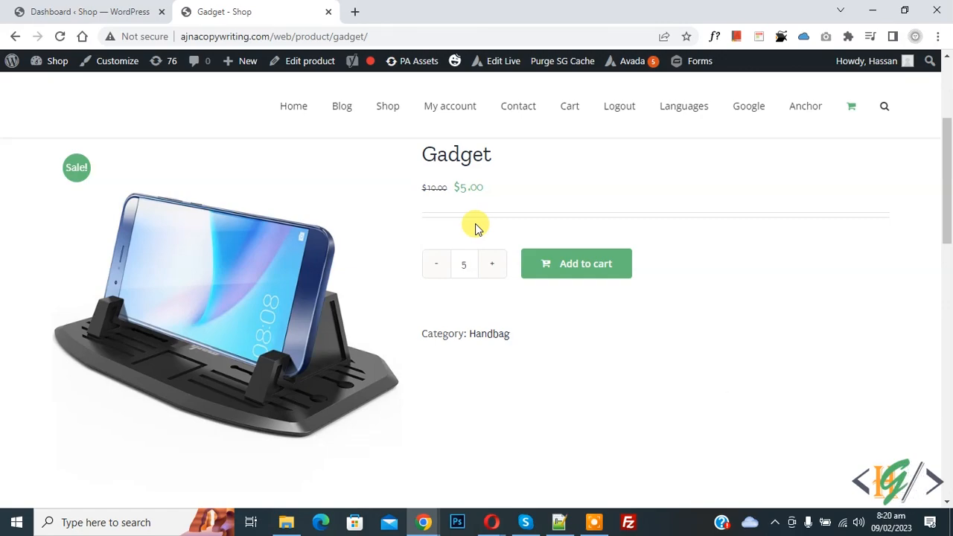
Step: Find 'Product Quantity Dropdown For Woocommerce' under Plugins > Add New, then install and activate it
left_click(86, 11)
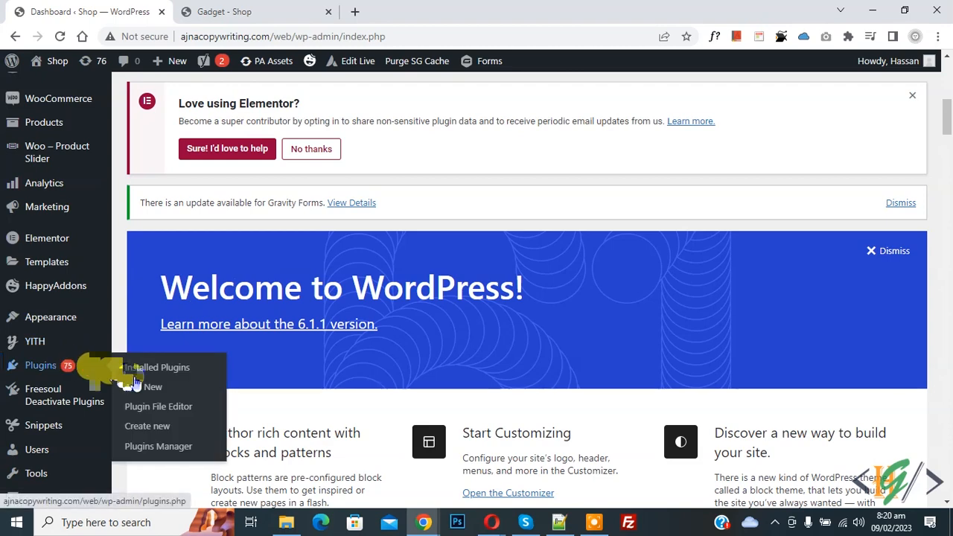
left_click(152, 386)
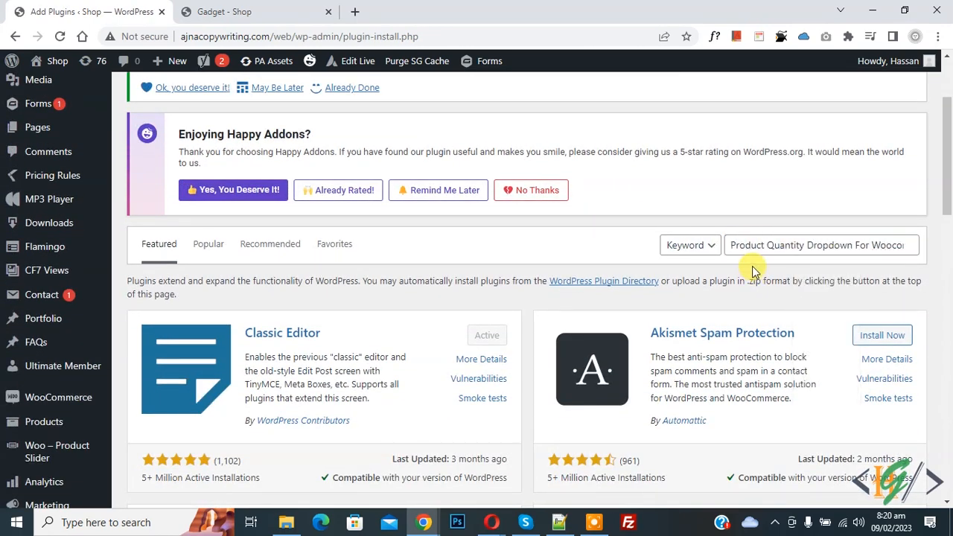
key("Return")
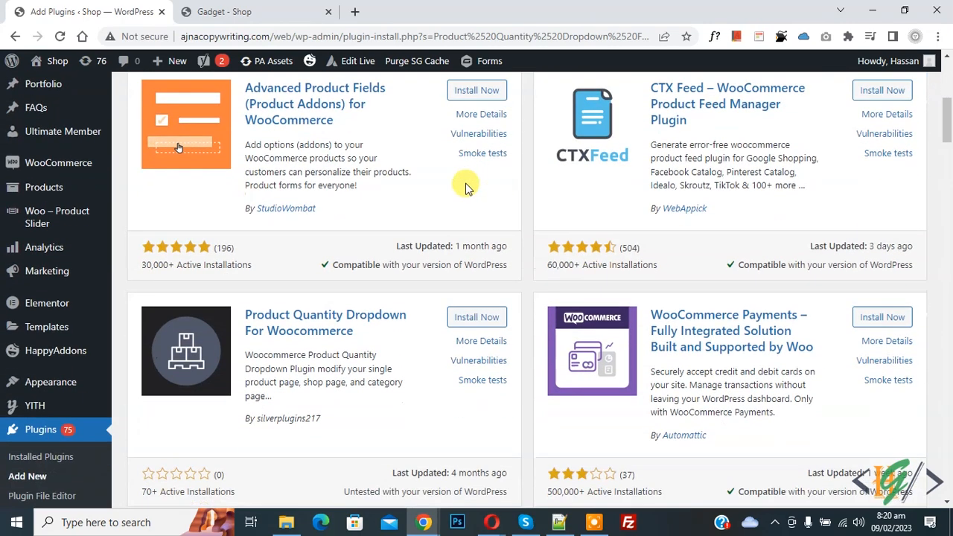
scroll("down", 3)
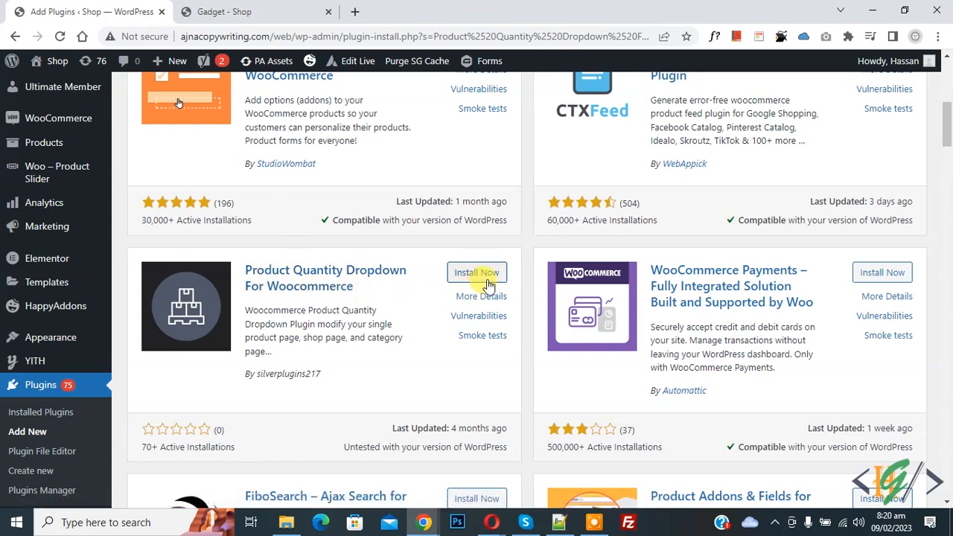
left_click(476, 272)
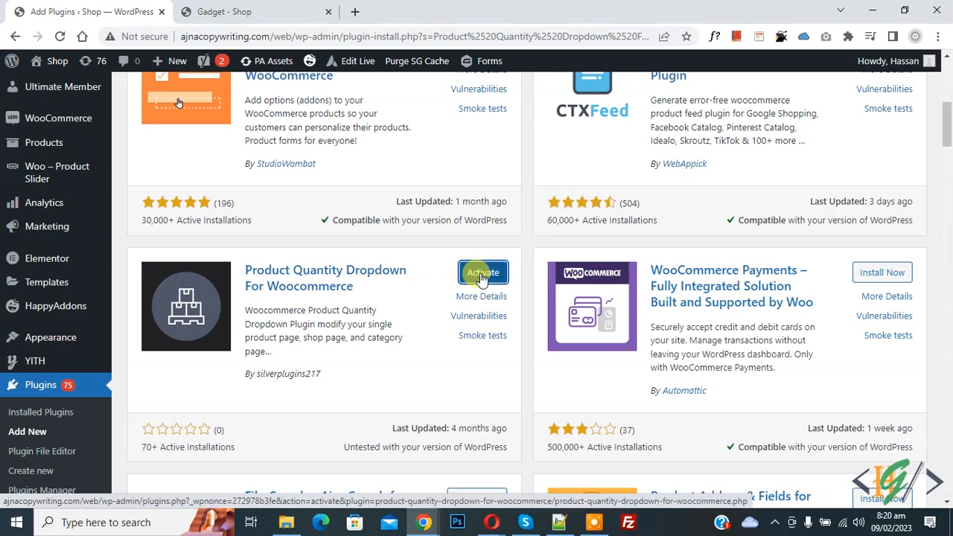
left_click(483, 272)
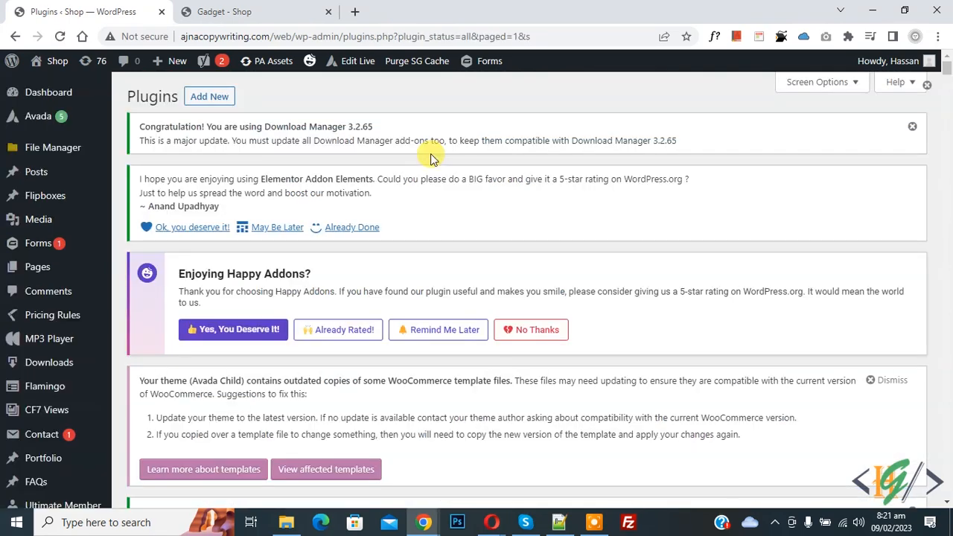
scroll("down", 3)
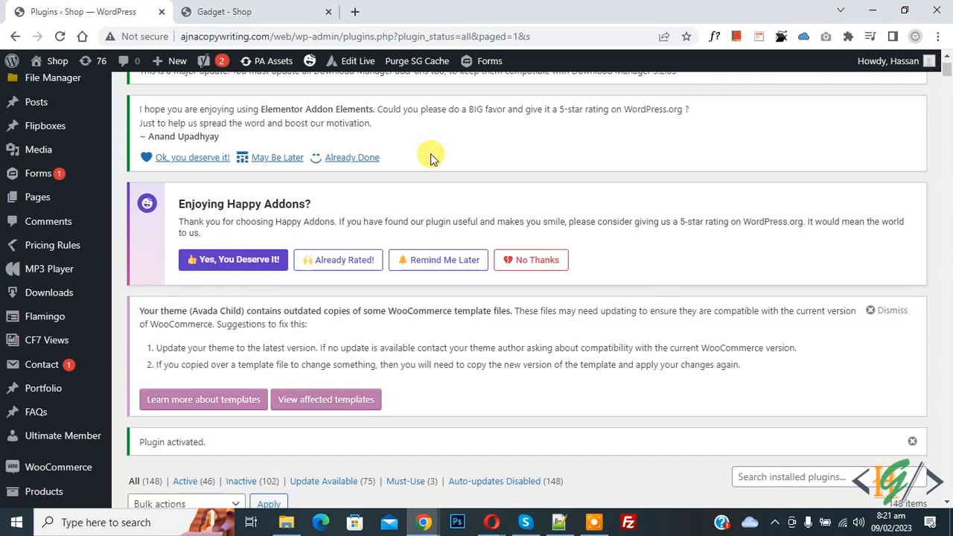
scroll("down", 3)
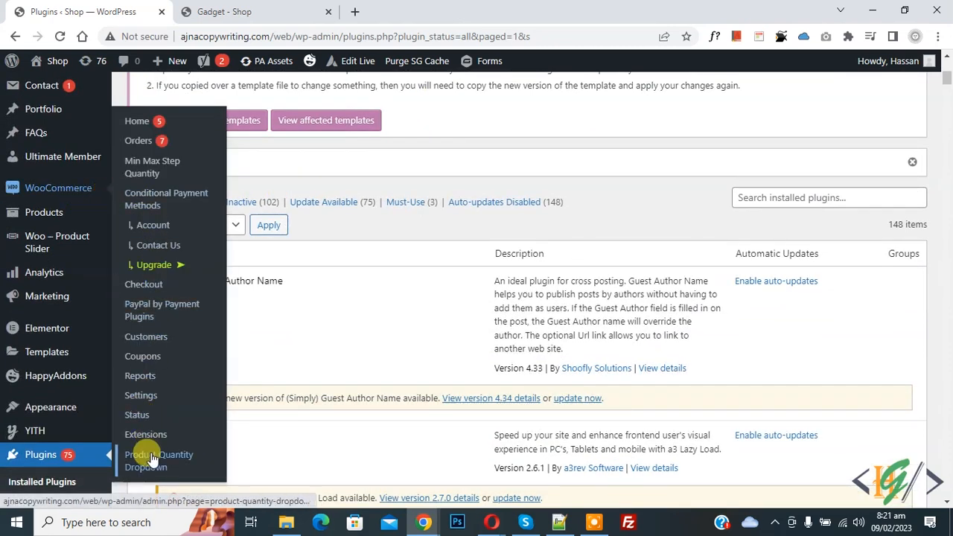
mouse_move(149, 471)
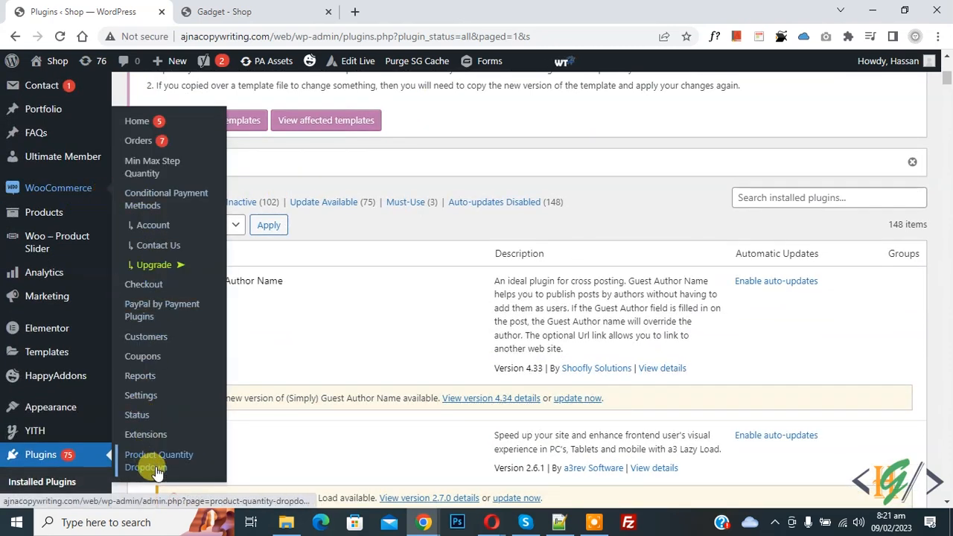
Step: Configure the Qty dropdown before Add To Cart: min 1, max 40, step 1, and save
left_click(158, 460)
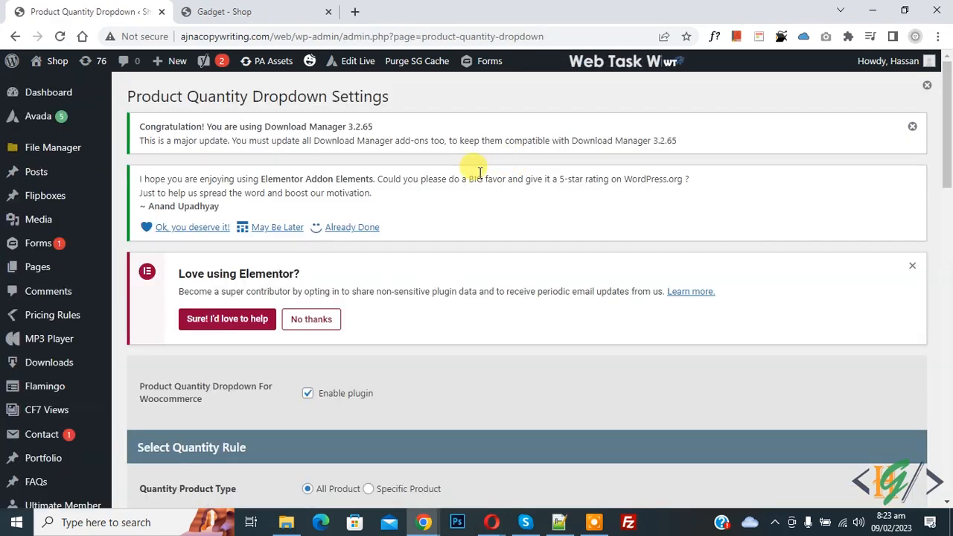
scroll("down", 3)
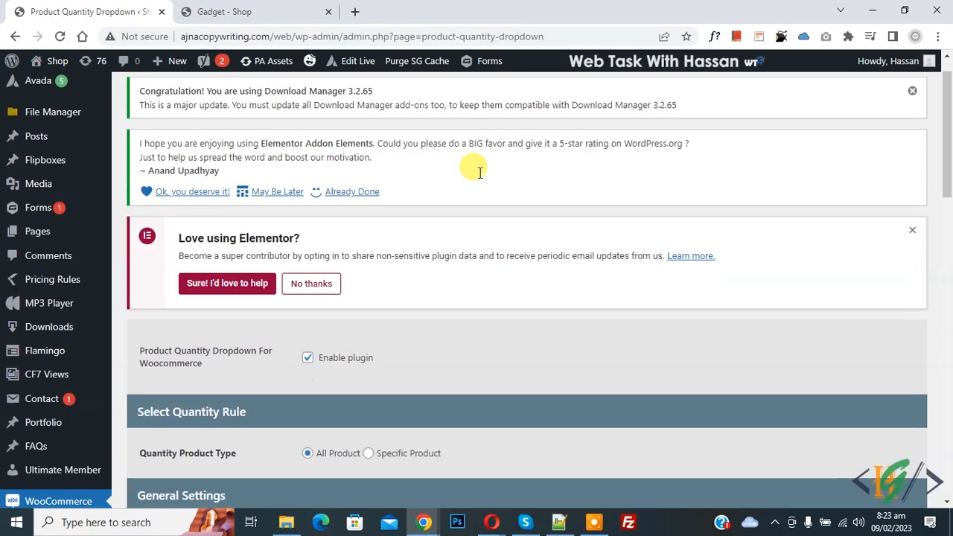
scroll("down", 3)
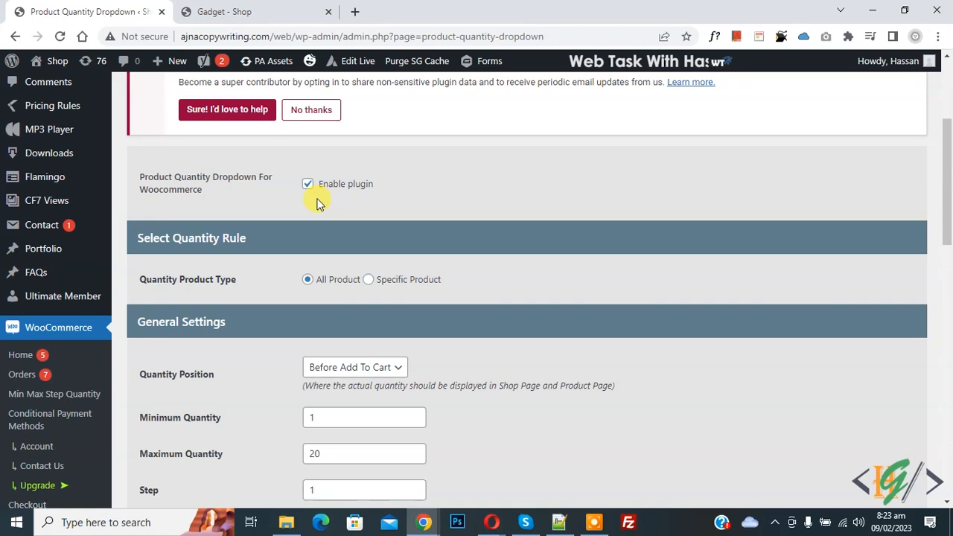
scroll("down", 3)
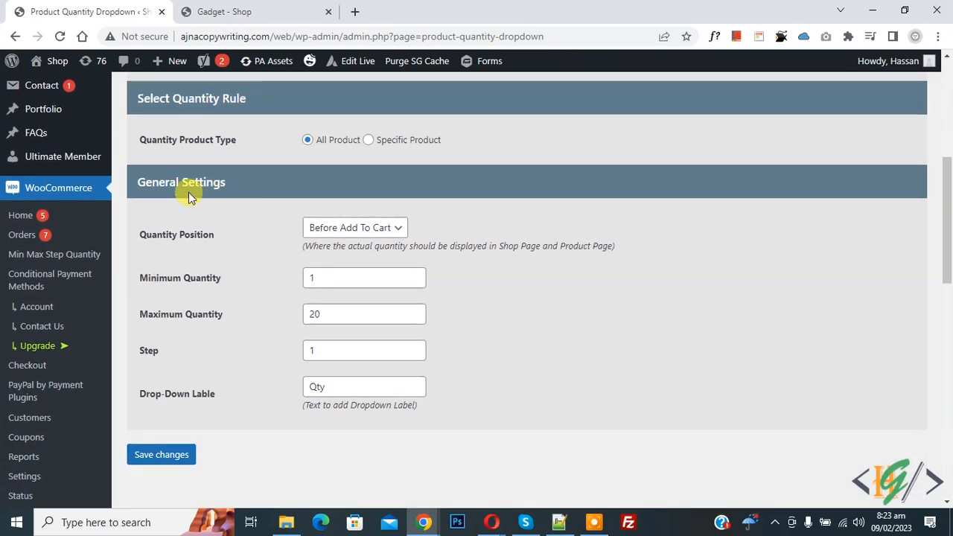
mouse_move(216, 235)
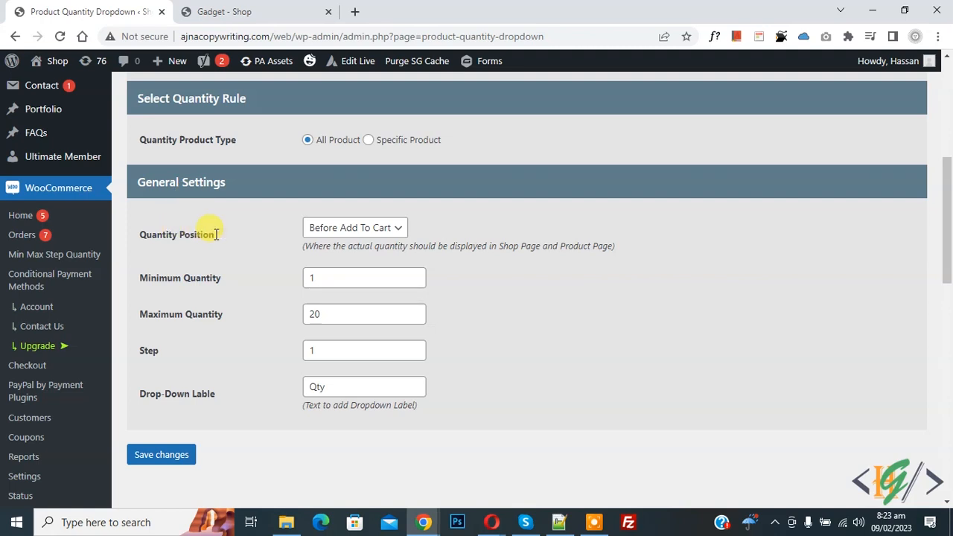
left_click(354, 228)
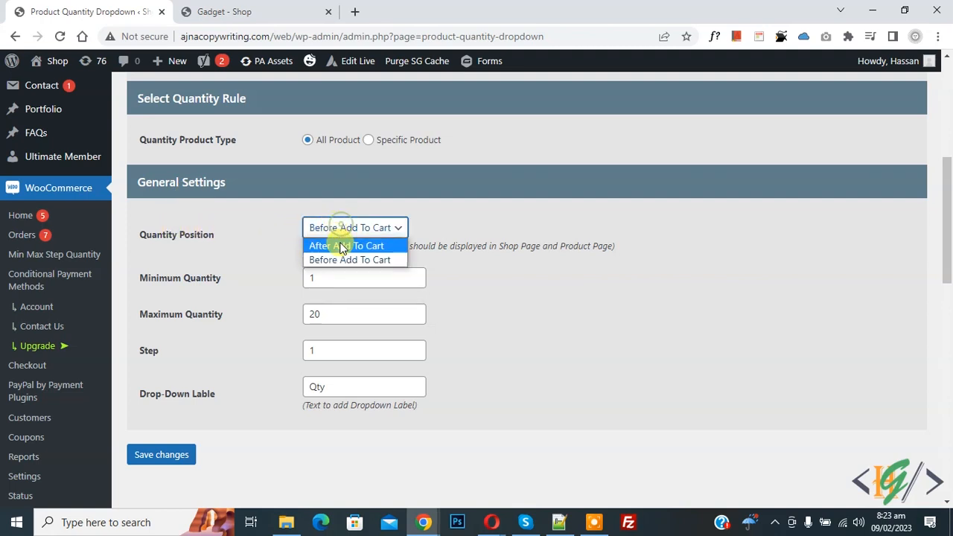
mouse_move(349, 259)
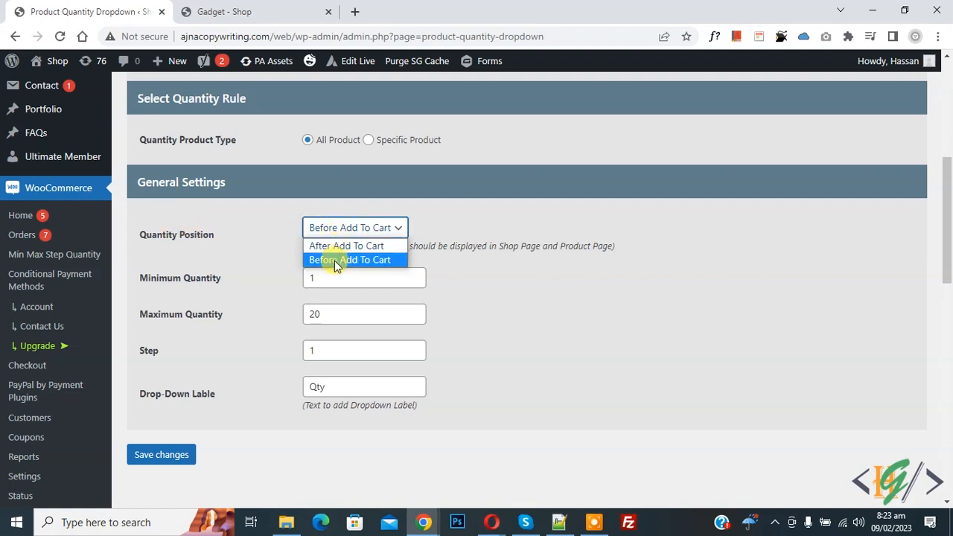
left_click(349, 259)
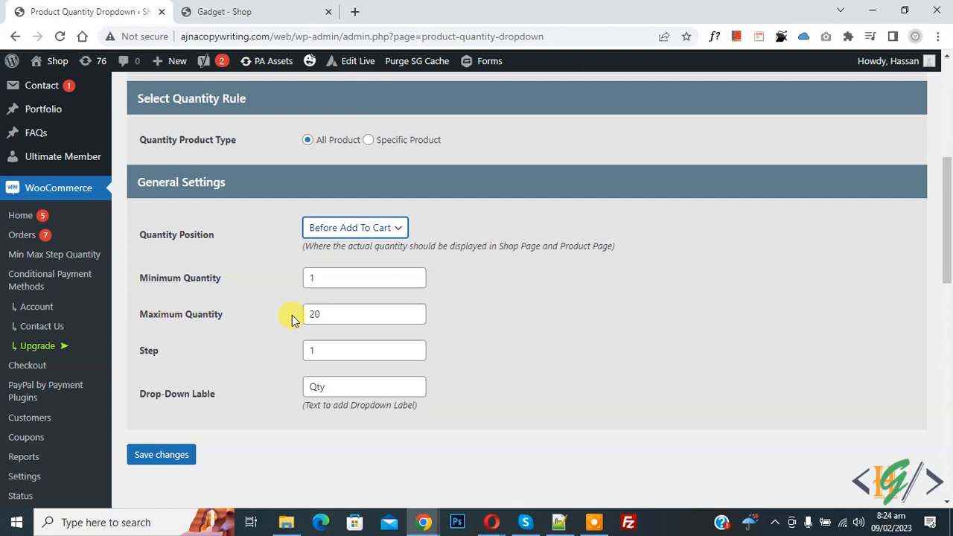
left_click(364, 314)
type("40")
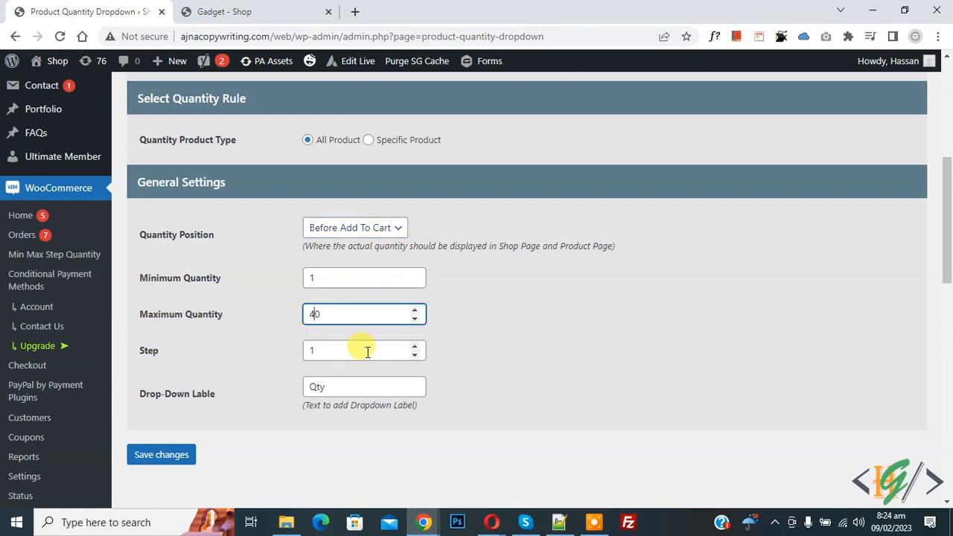
mouse_move(196, 379)
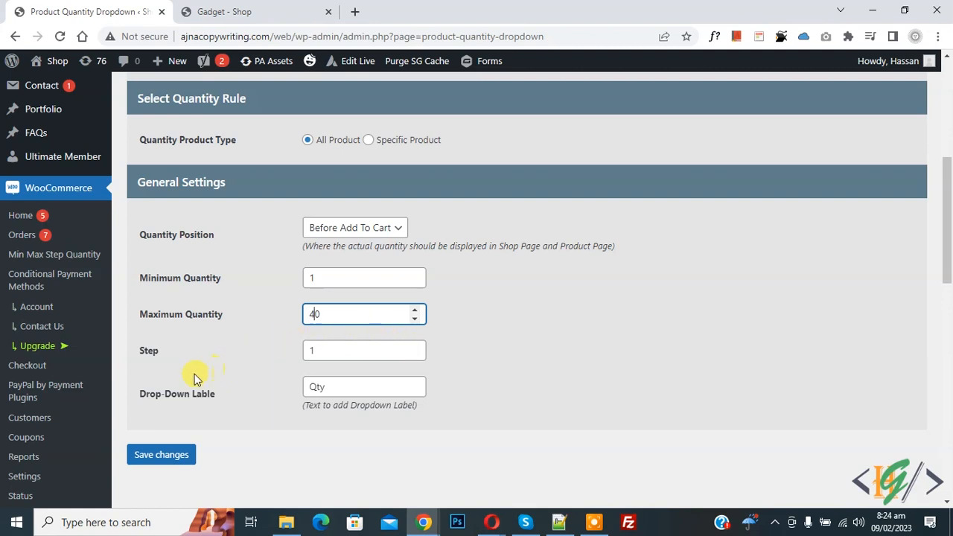
mouse_move(296, 403)
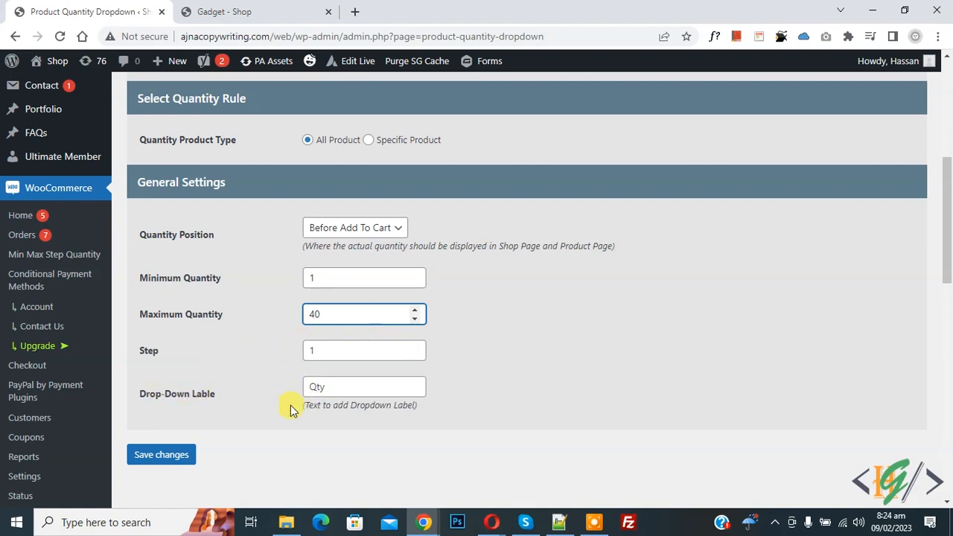
scroll("up", 3)
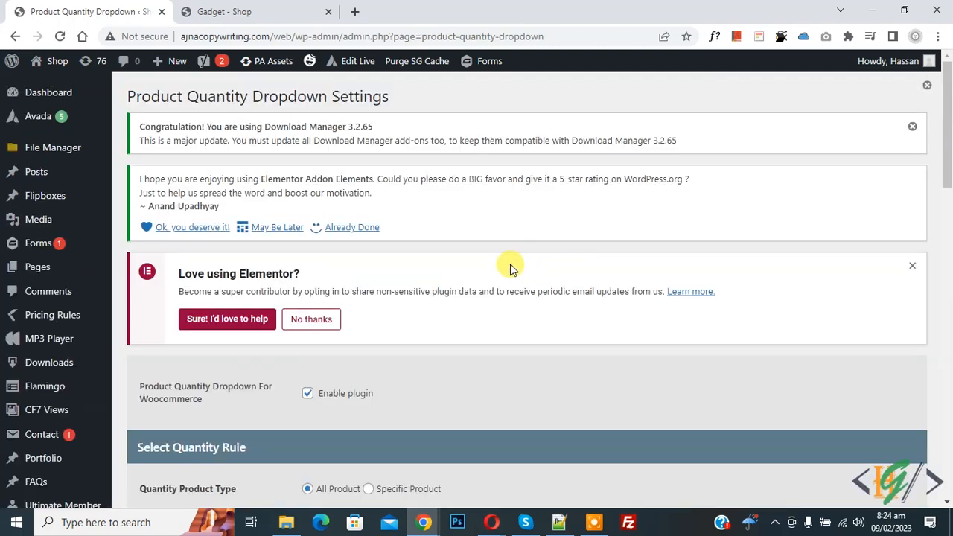
left_click(256, 11)
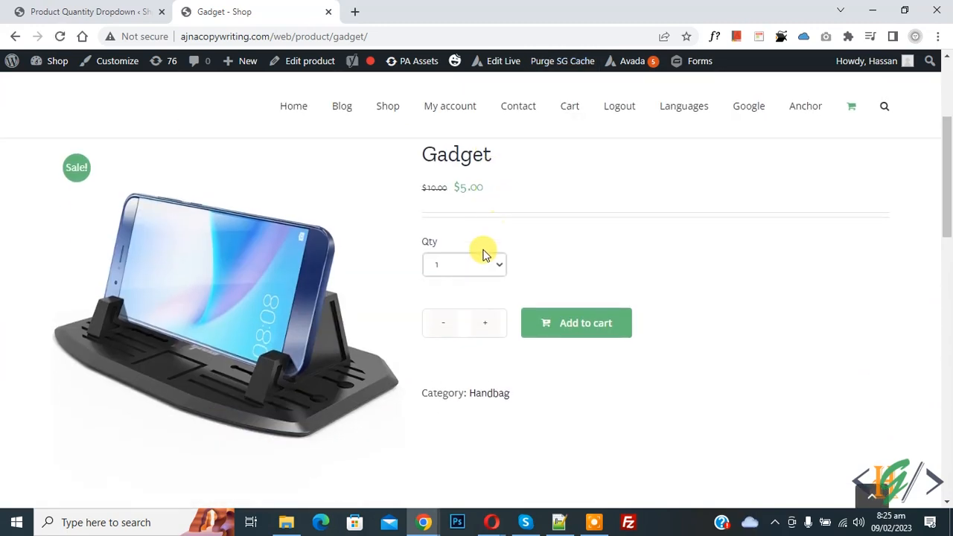
Step: Select 12 in the Gadget Qty dropdown, add them to the cart, and right-click View cart
left_click(464, 264)
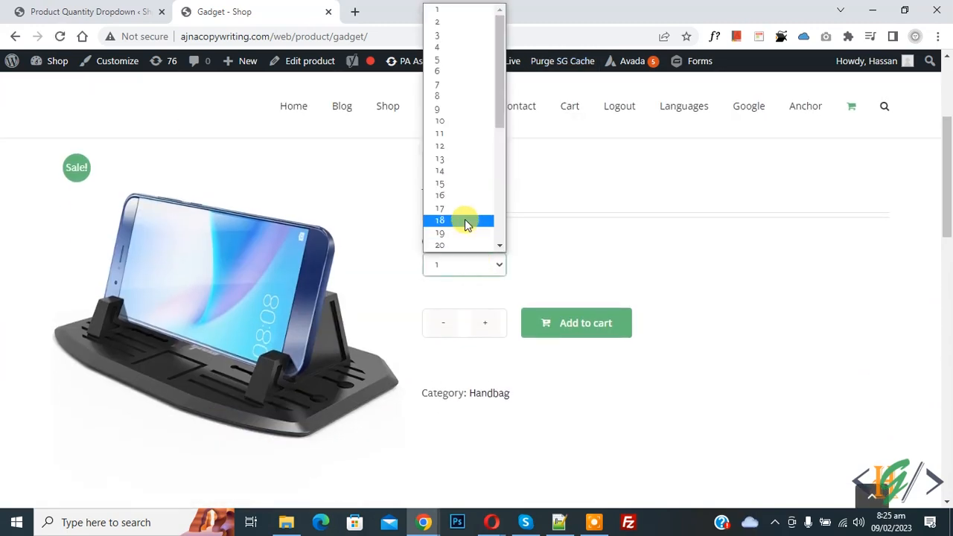
left_click(440, 146)
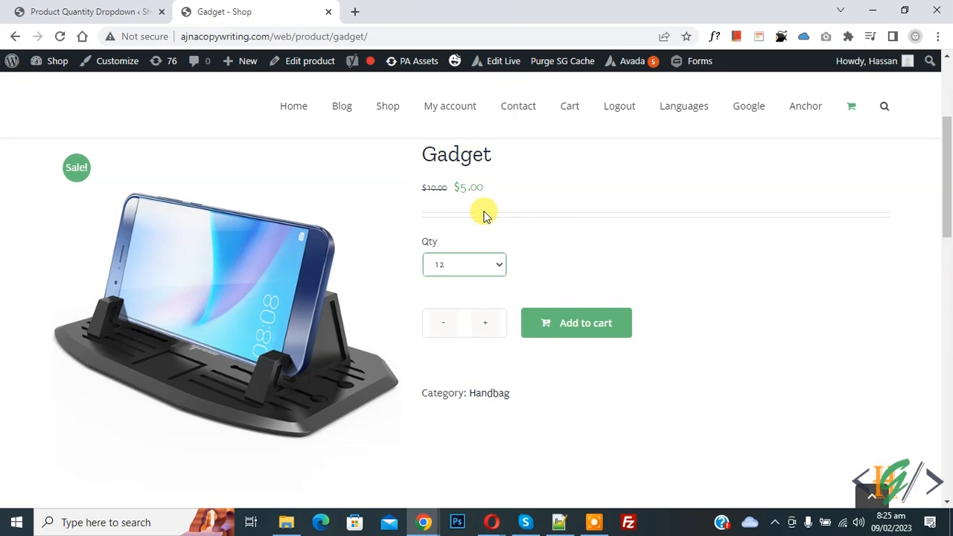
left_click(576, 323)
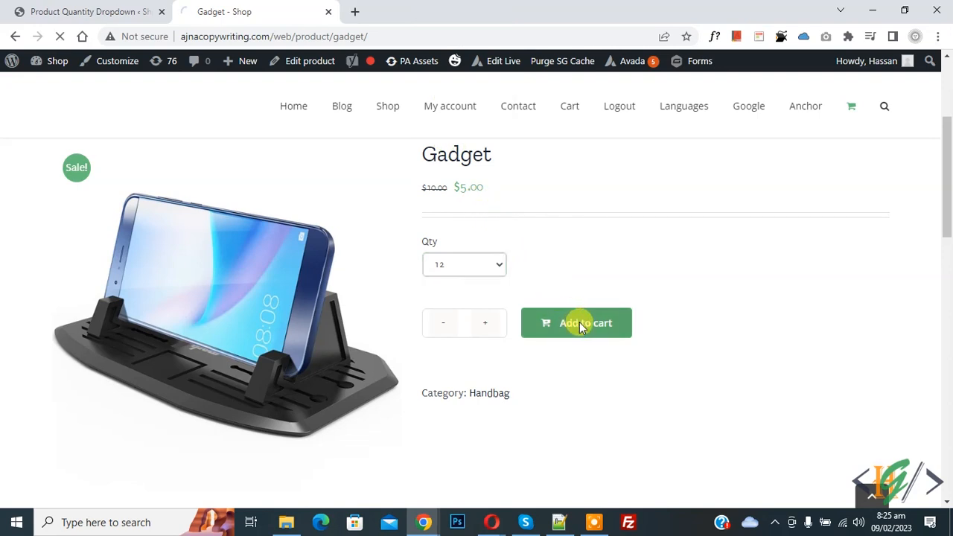
left_click(576, 322)
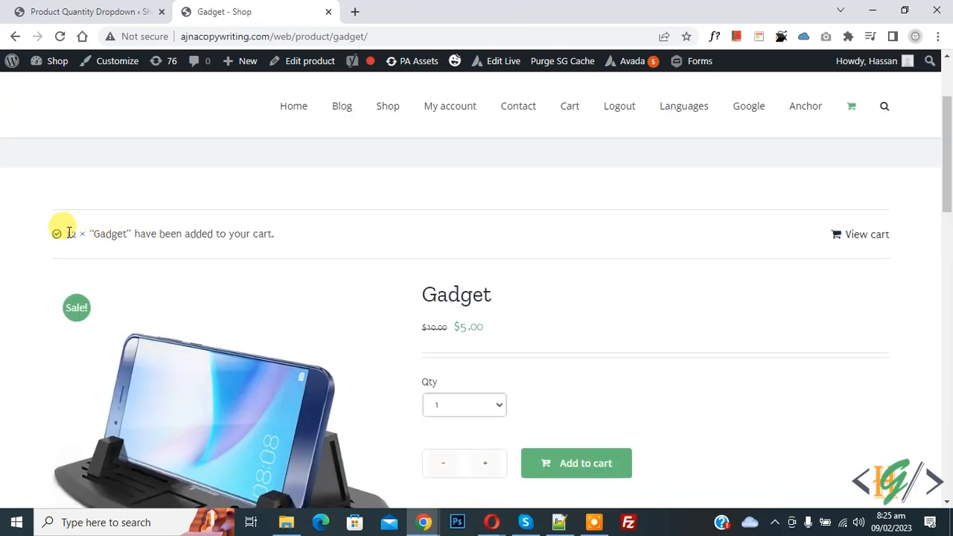
mouse_move(185, 238)
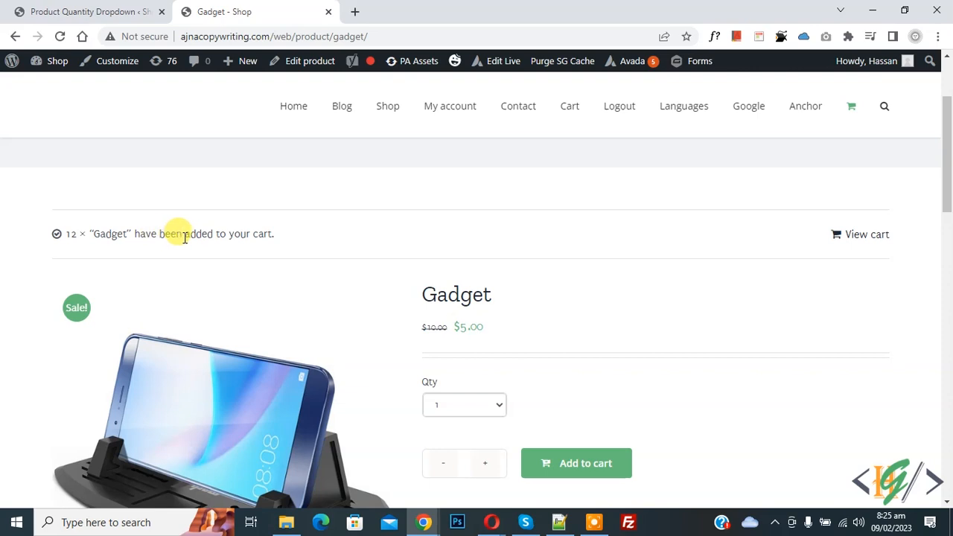
right_click(867, 234)
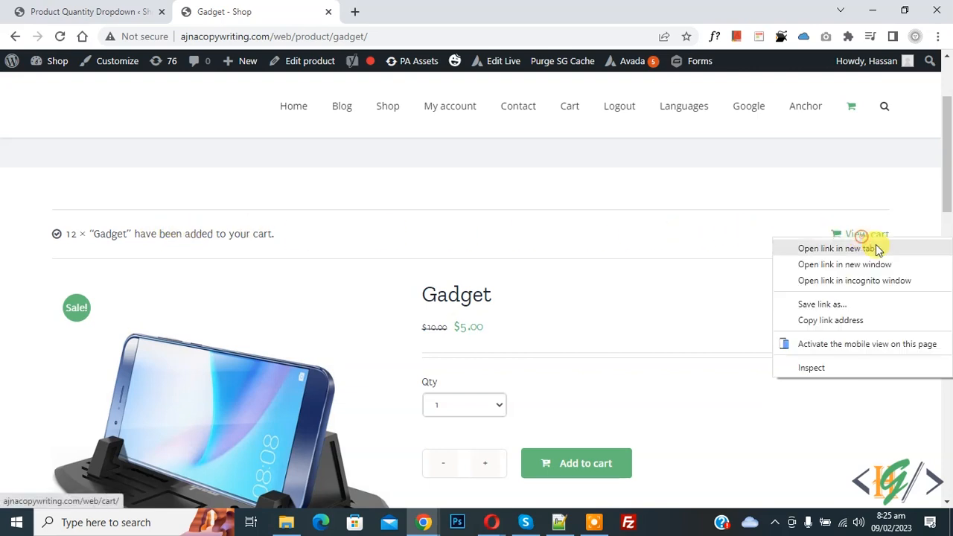
Step: Open the cart in a new tab and review the 12 Gadgets totalling $60.00
left_click(835, 248)
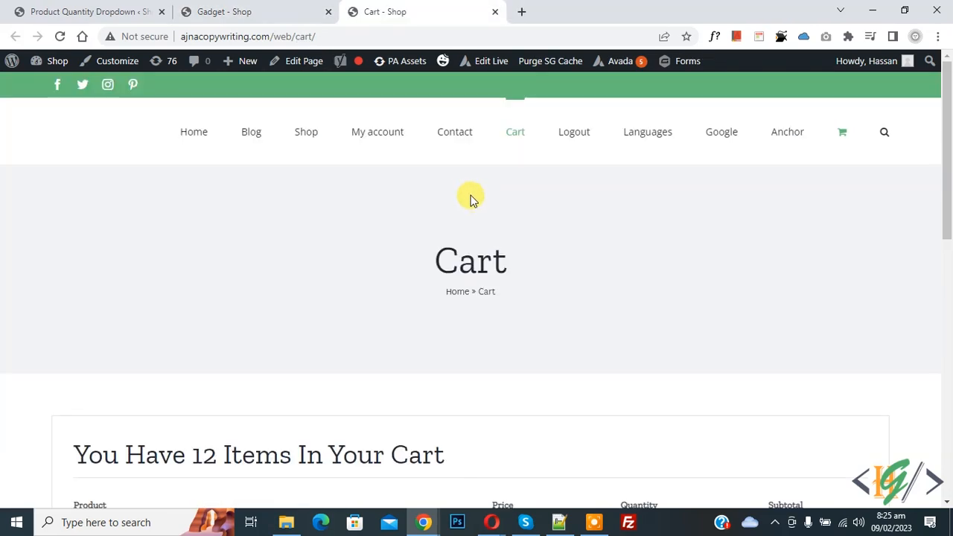
scroll("down", 3)
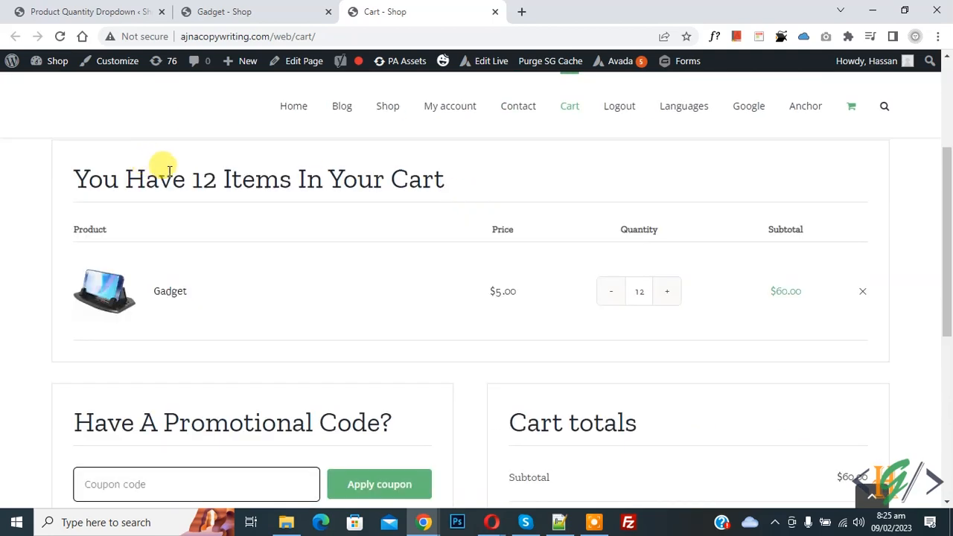
mouse_move(380, 166)
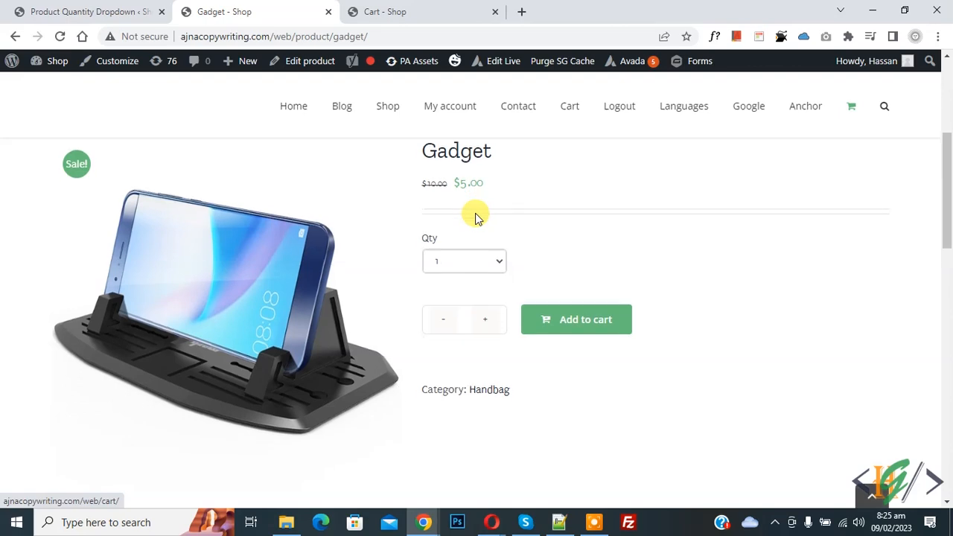
scroll("down", 3)
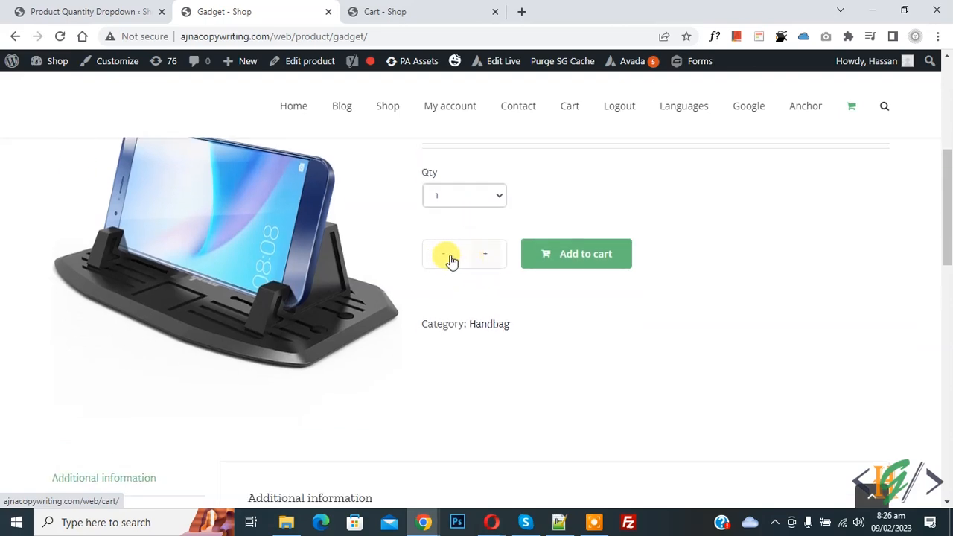
Step: Inspect div.quantity.buttons_added and test a display: none rule that hides the +/- box
right_click(447, 254)
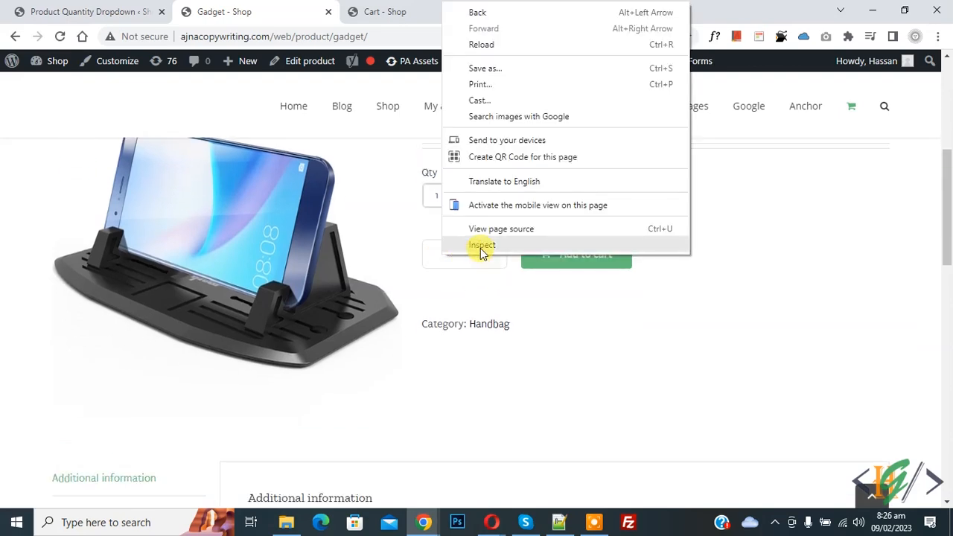
left_click(482, 245)
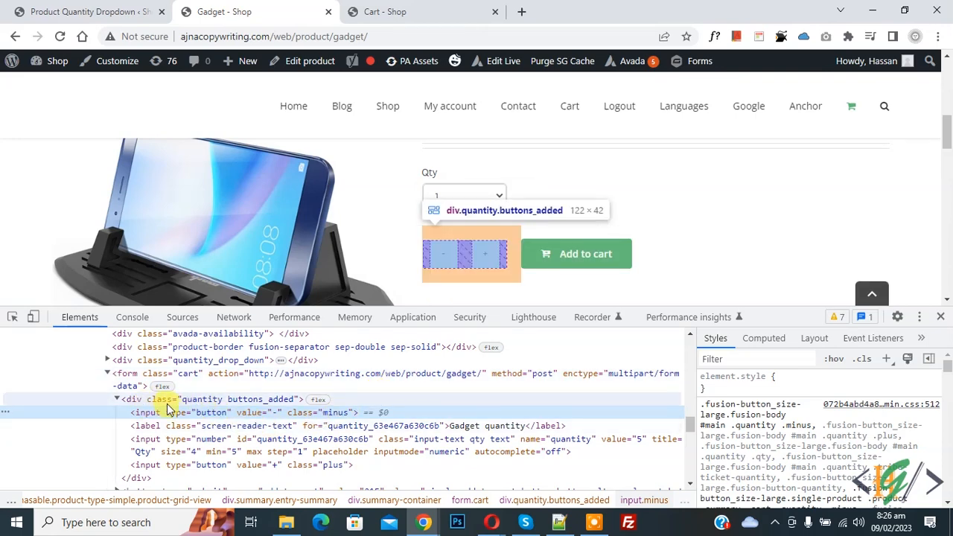
mouse_move(243, 408)
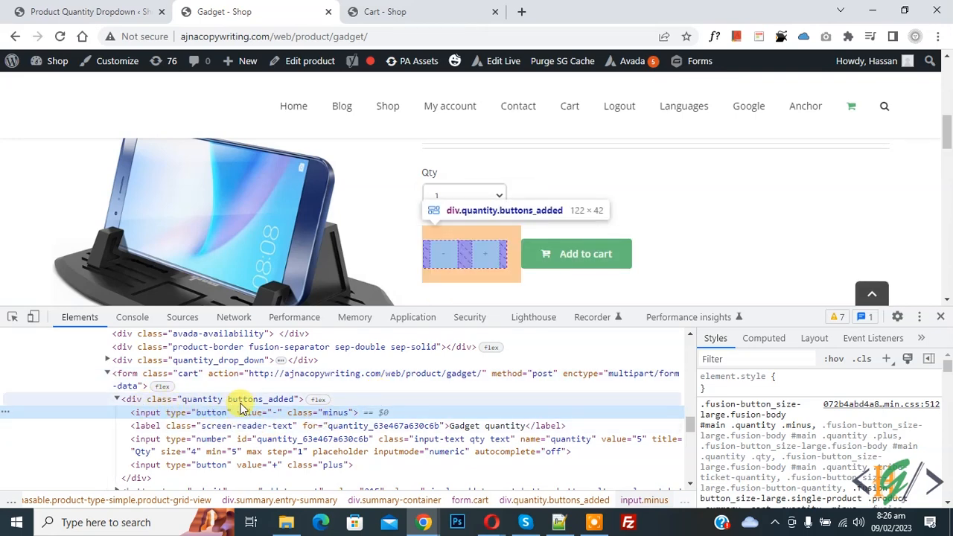
left_click(246, 399)
type("display: none;")
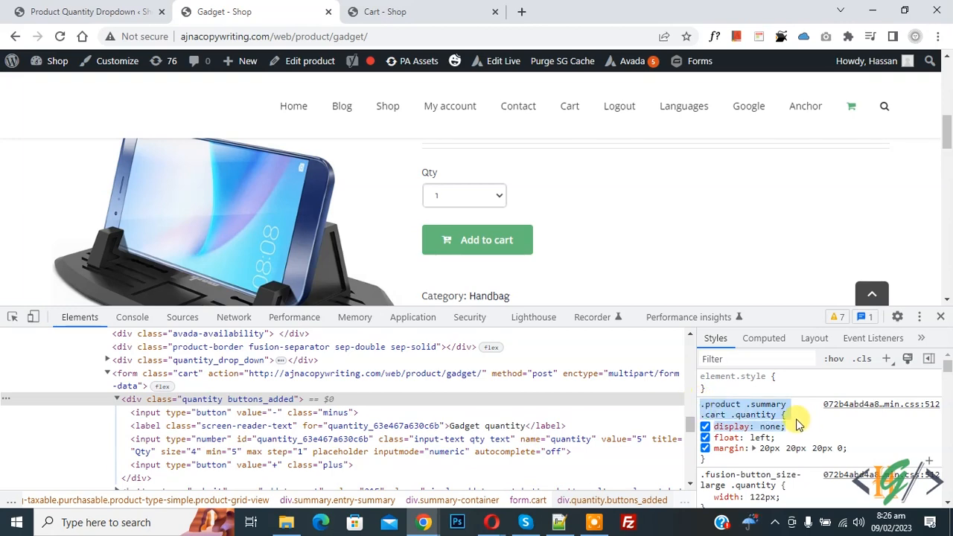
left_click(82, 11)
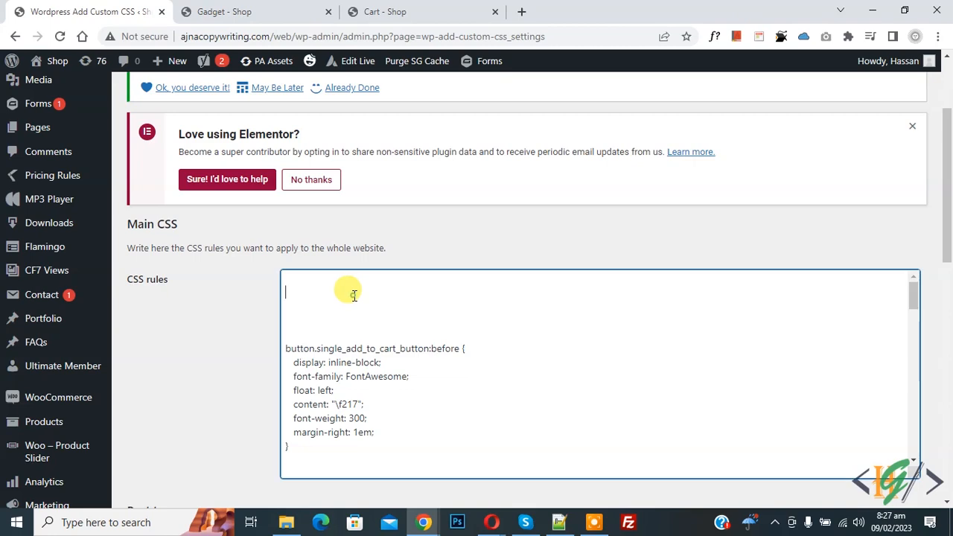
Step: Scroll the Add Custom CSS page down to its CSS rules field
scroll("down", 3)
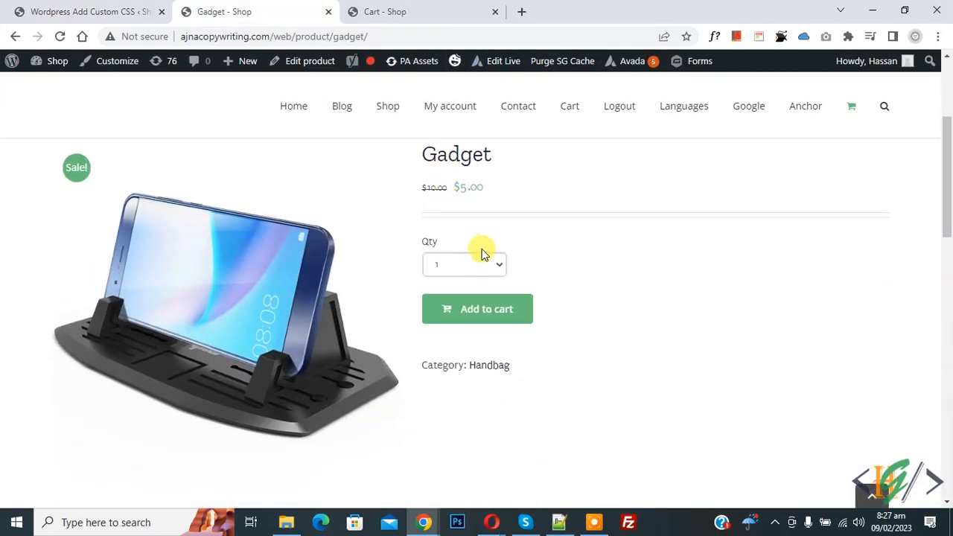
left_click(464, 264)
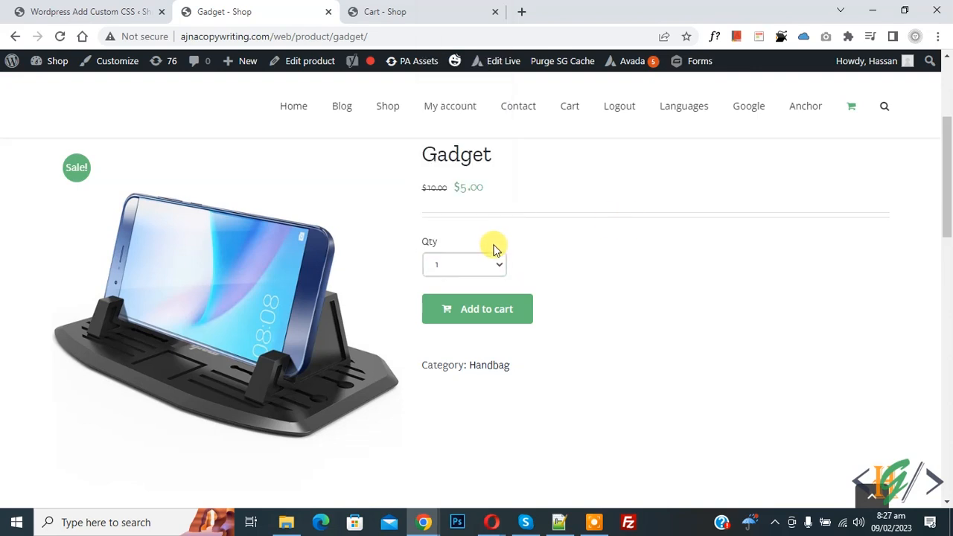
mouse_move(512, 269)
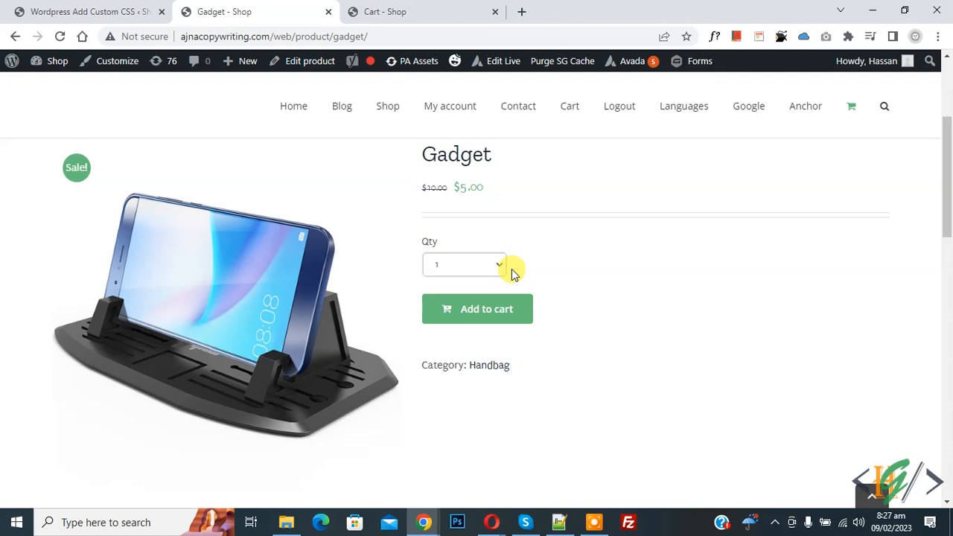